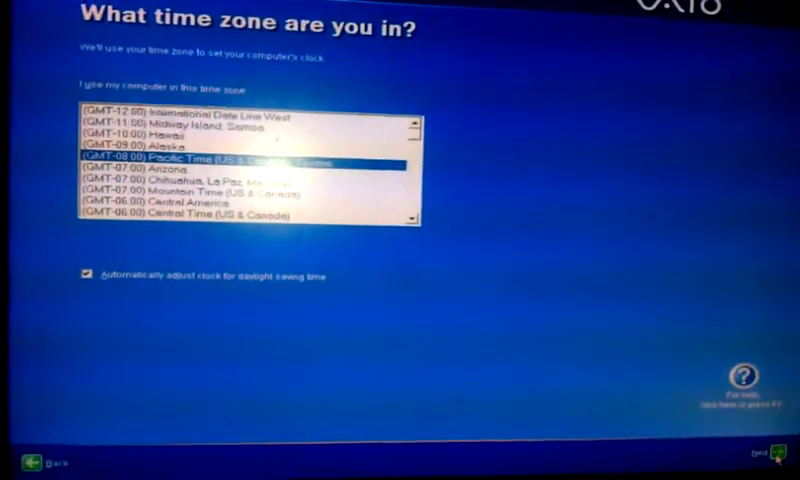
Step: Keep (GMT-08:00) Pacific Time with automatic daylight saving and continue to the licence agreements
left_click(783, 465)
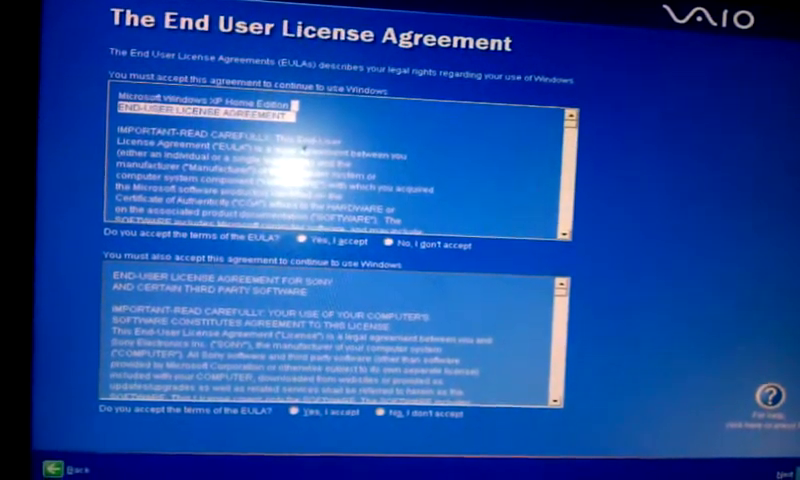
Step: Accept the Windows and Sony licence agreements and continue to the registration screen
left_click(300, 242)
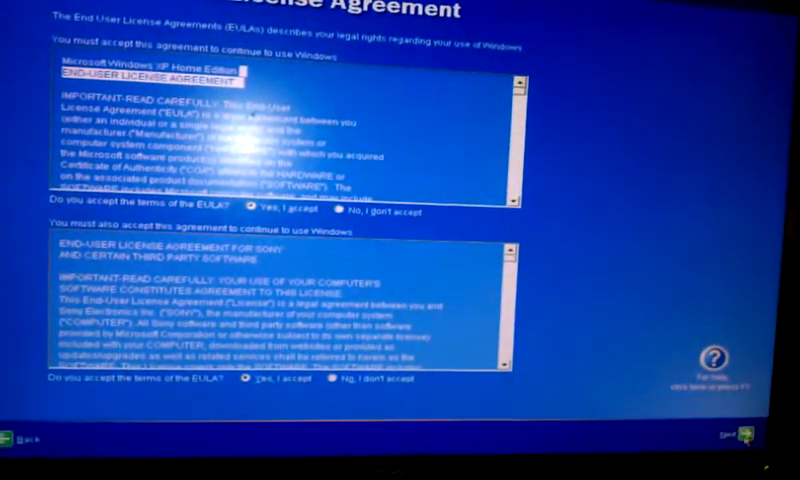
left_click(780, 458)
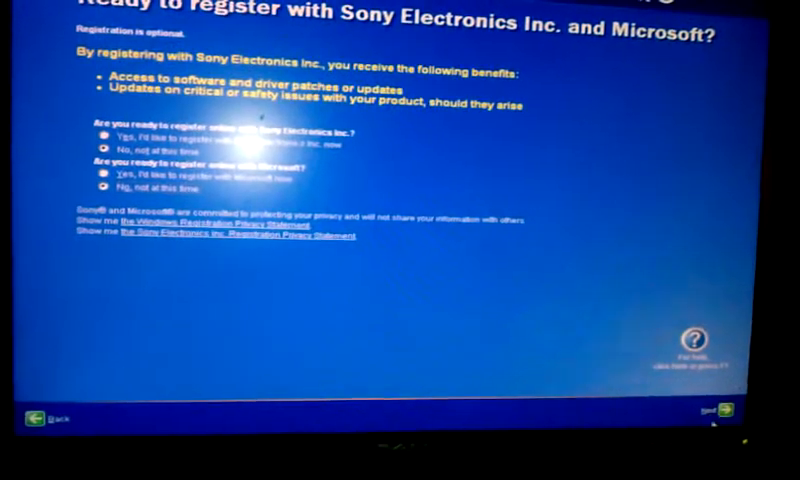
Step: Leave 'No, not at this time' for Sony and Microsoft registration and continue to 'Who will use this computer?'
left_click(743, 413)
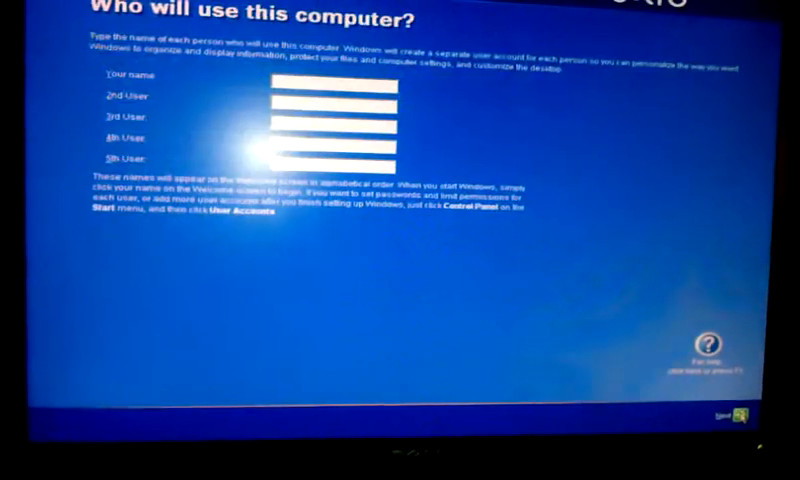